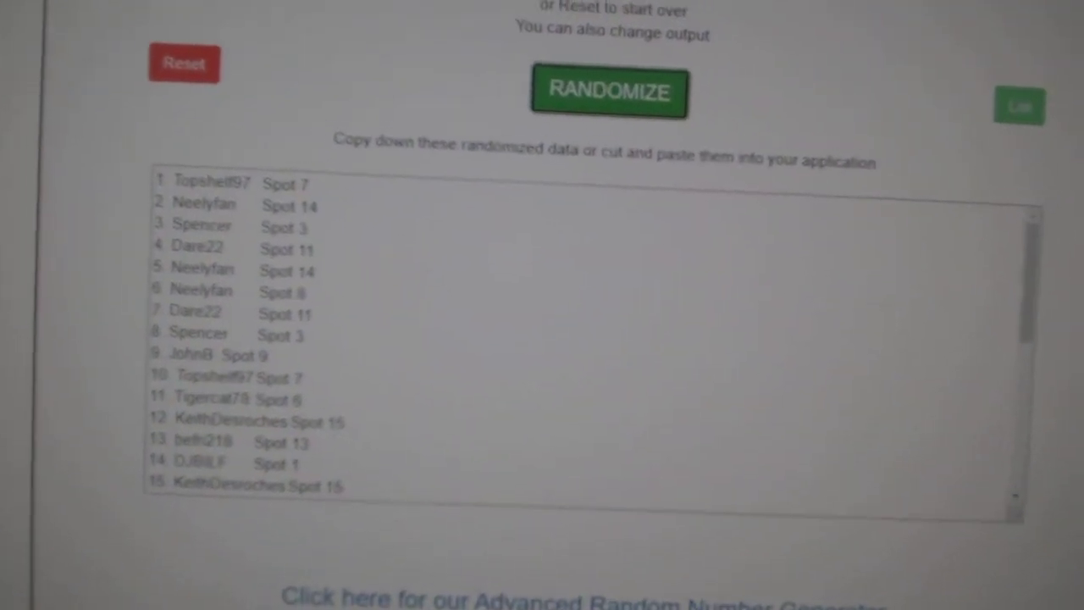
Randomize the names-and-spots list, which now starts with Buffalo, Minnesota and Montreal.
click(610, 93)
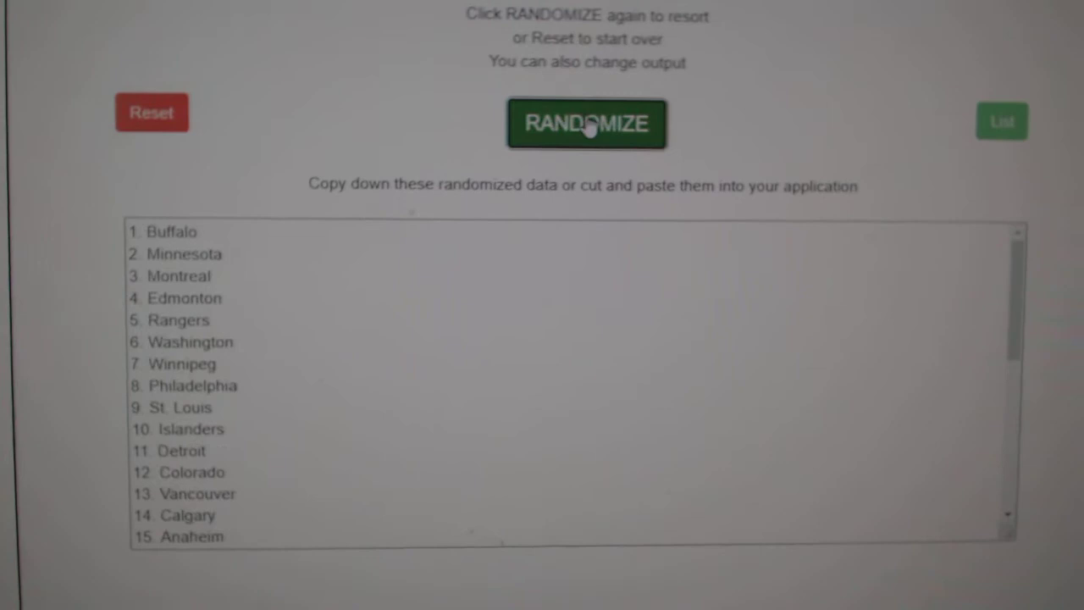
Randomize the team list so column C starts New Jersey, Toronto, Nashville.
click(589, 123)
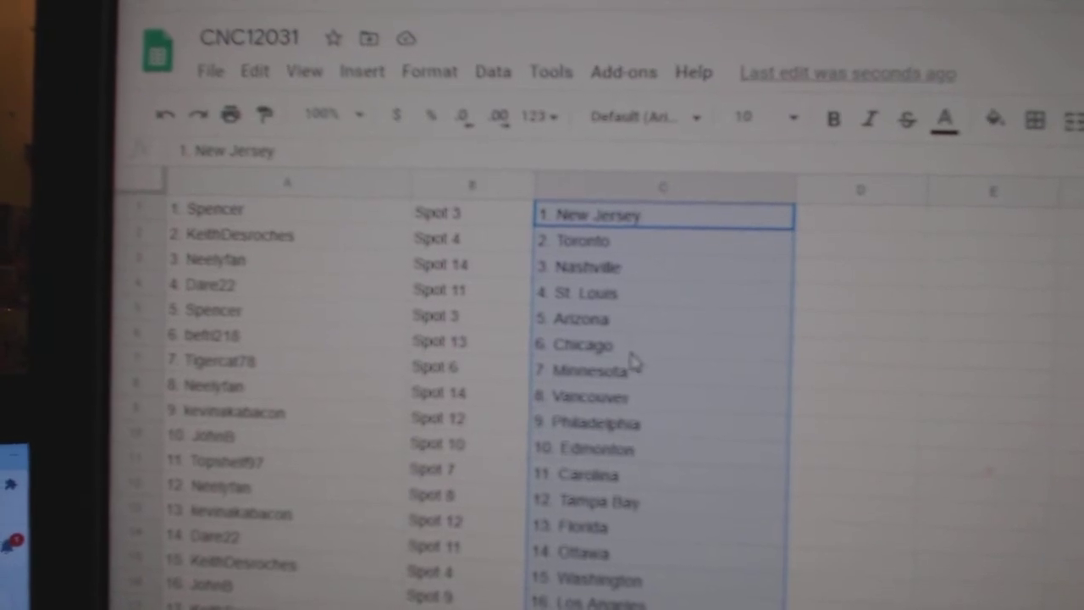
Check the Vancouver entry in column C and scroll through all 30 rows to Columbus.
click(652, 397)
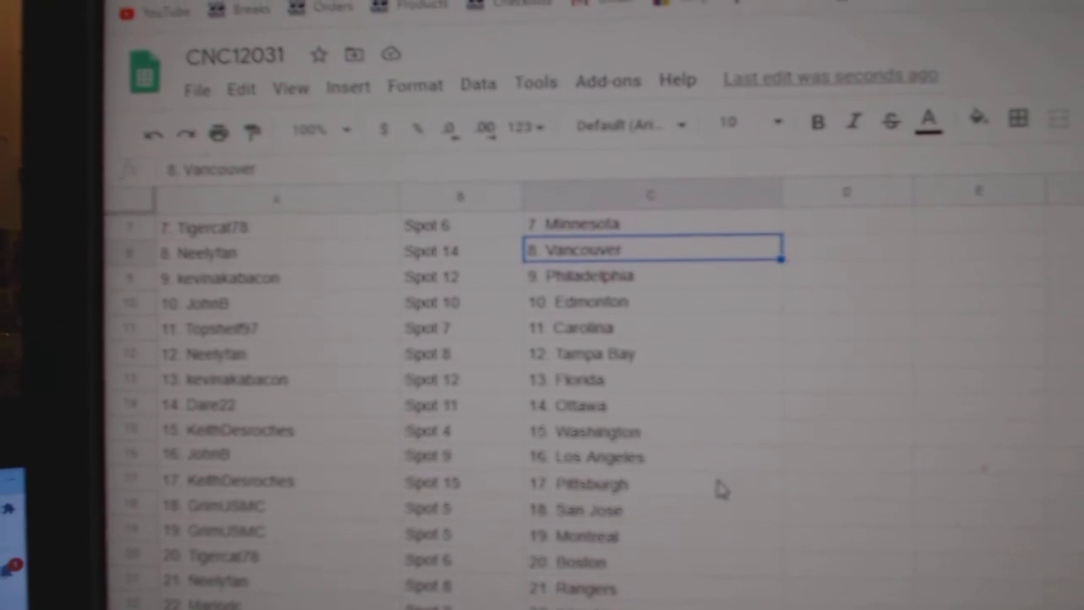
scroll(down, 3)
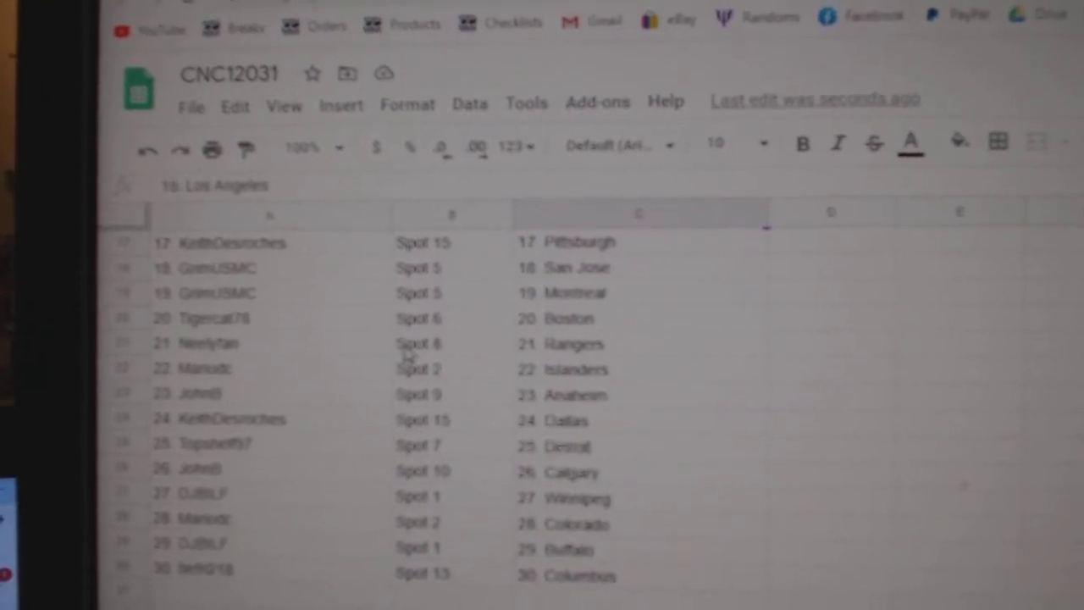